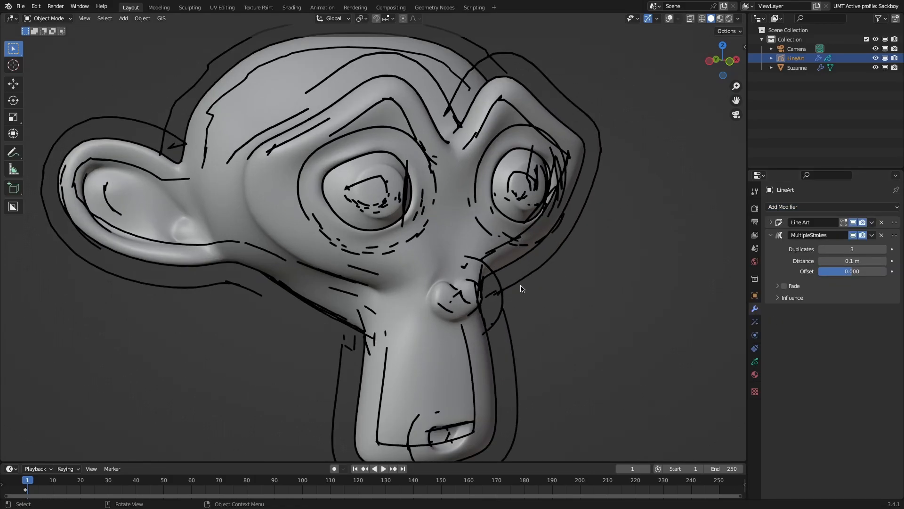
Set the MultipleStrokes modifier Distance to 0.019 m and expand the Fade subpanel.
left_click(778, 285)
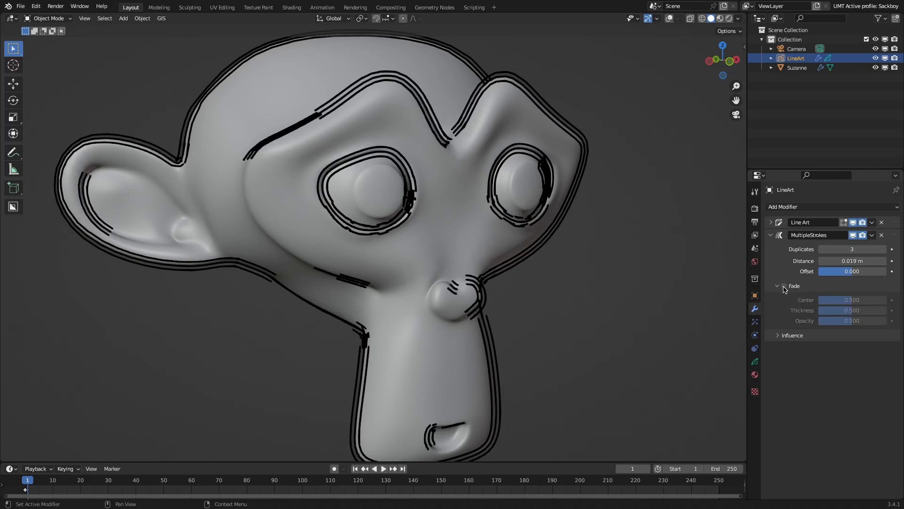